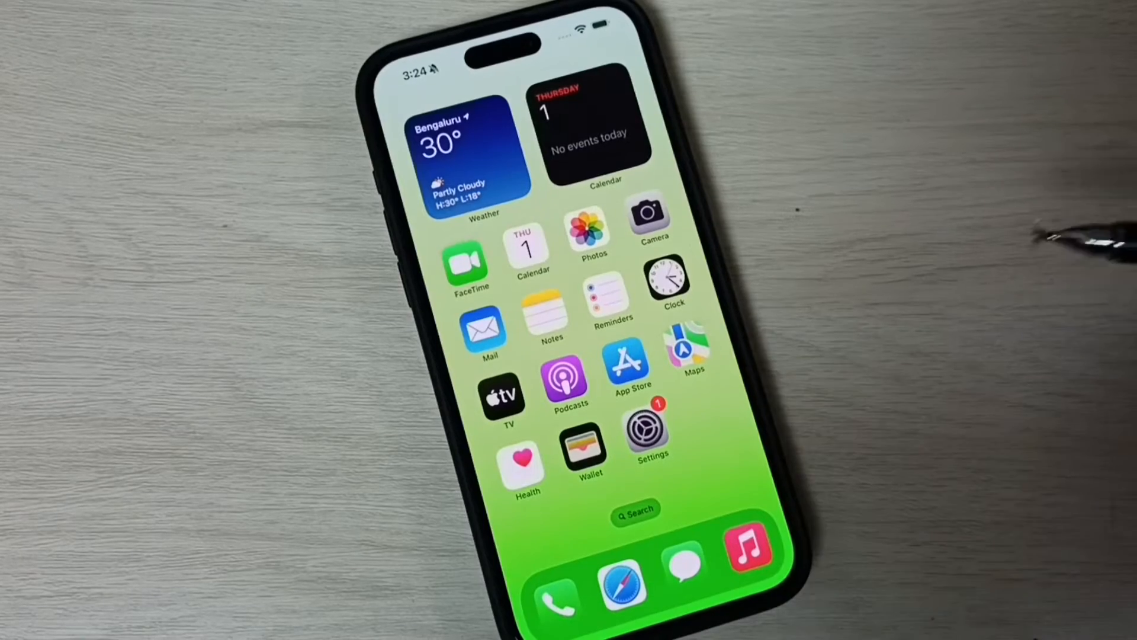
mouse_move(650, 431)
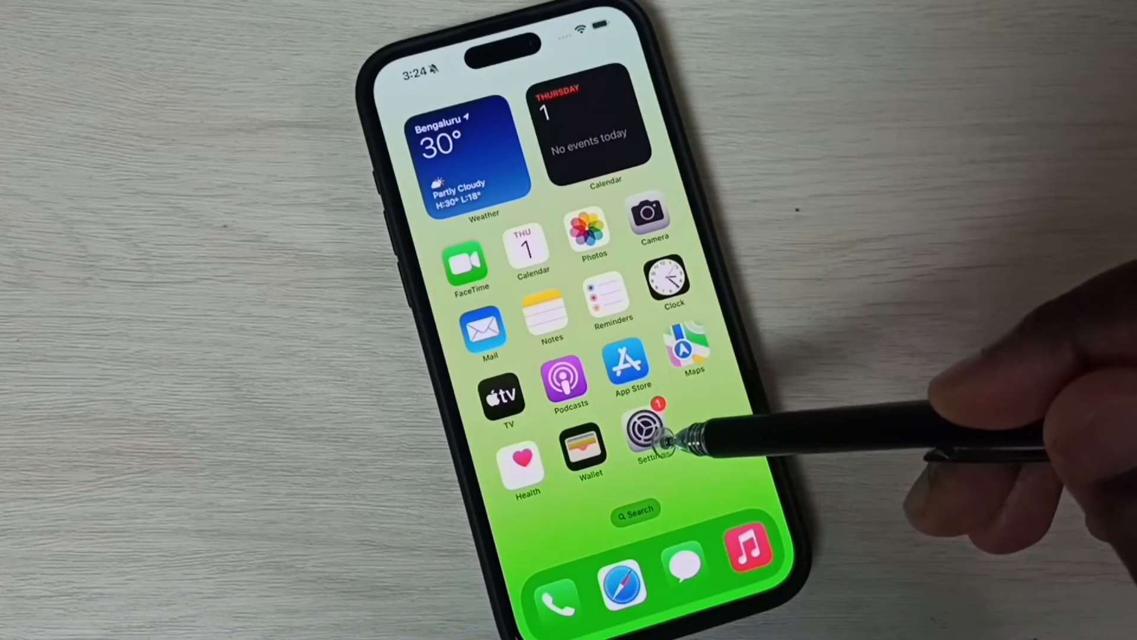
Step: Reach Settings > General > Software Update so the iPhone begins checking for iOS updates
click(654, 434)
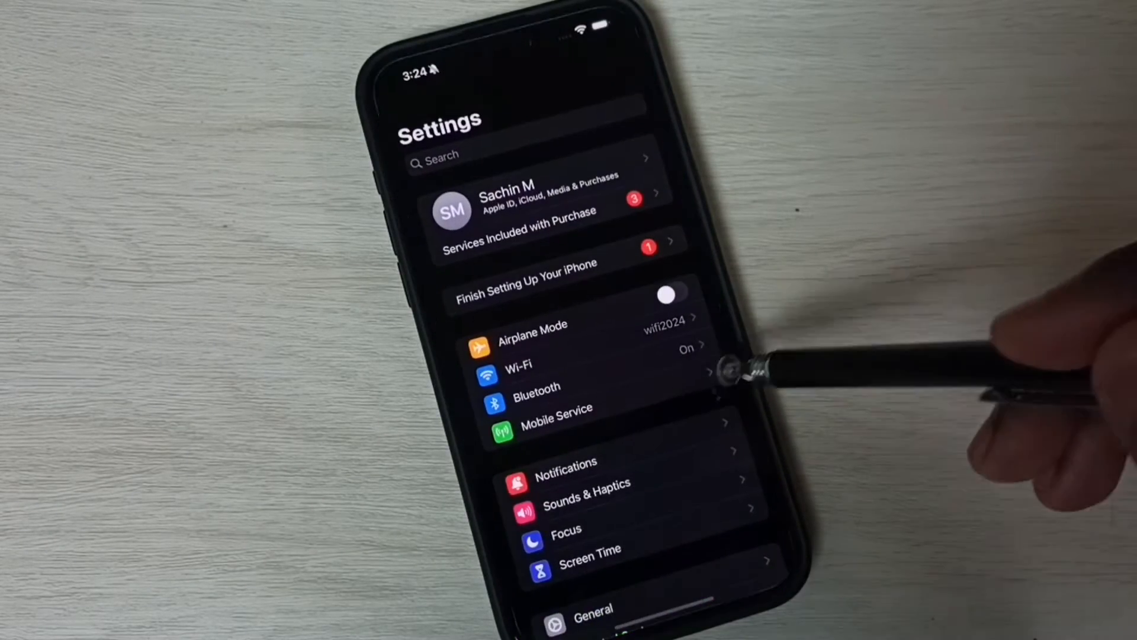
scroll(down, 3)
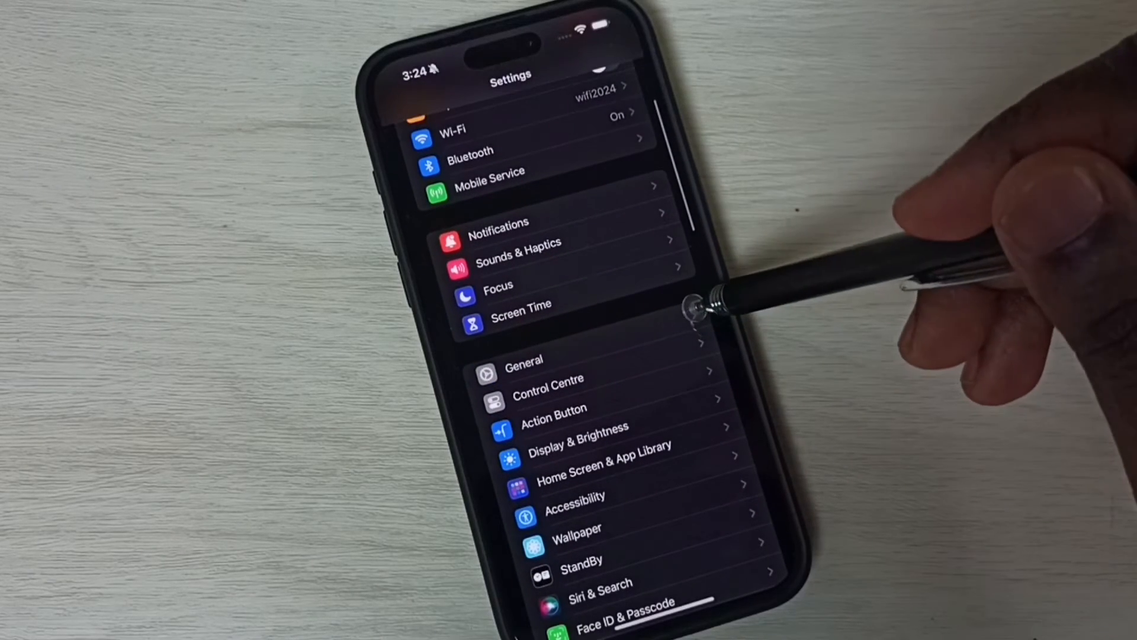
click(524, 362)
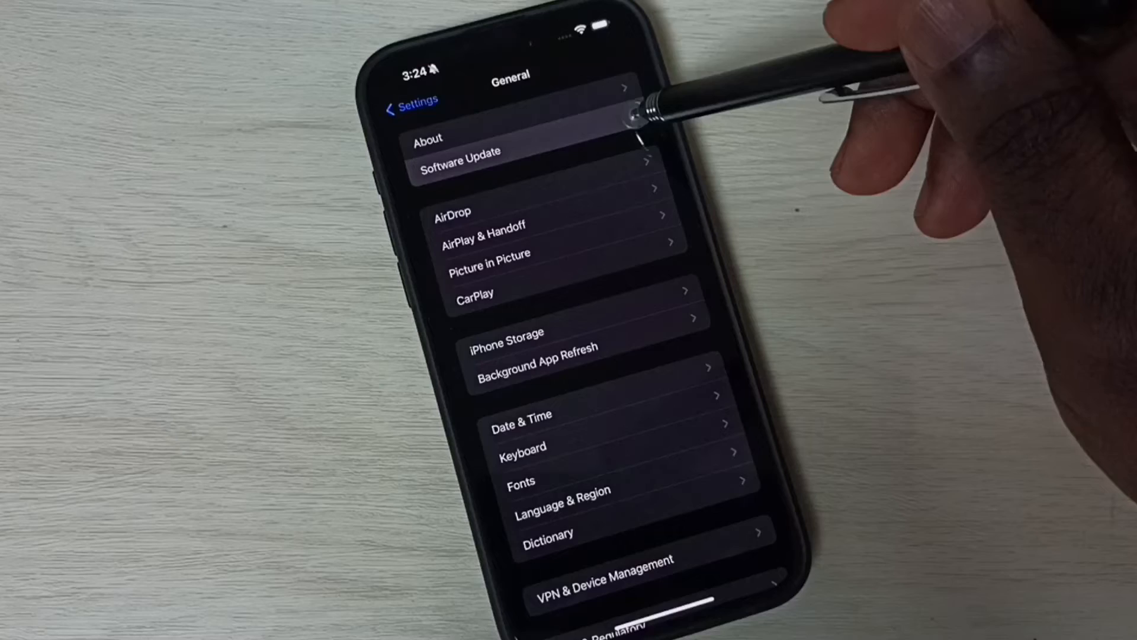
click(460, 150)
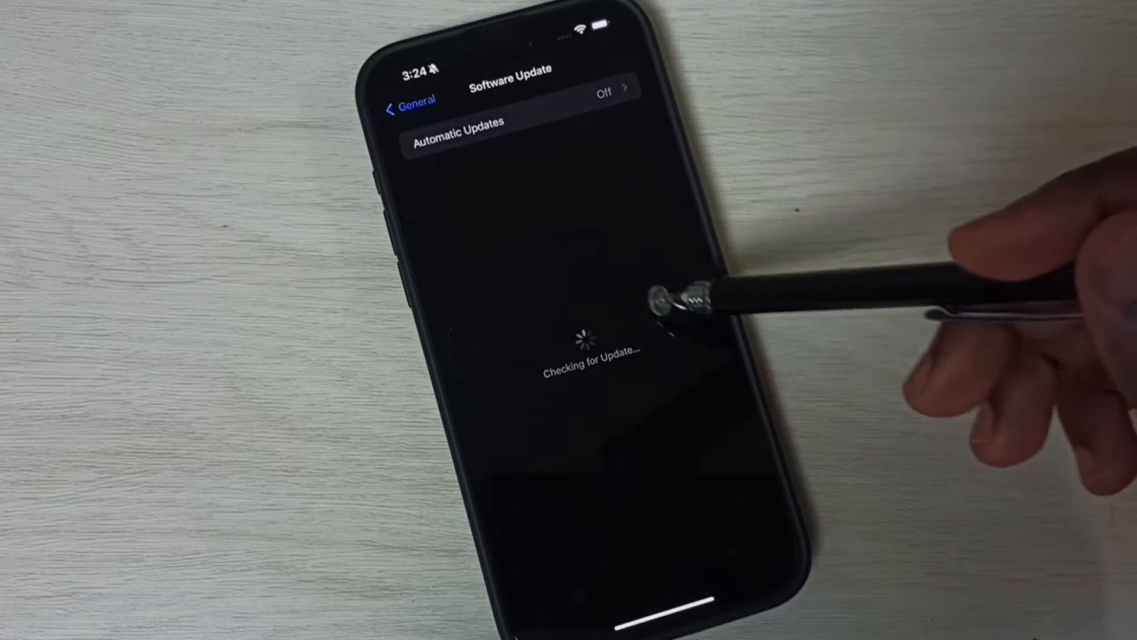